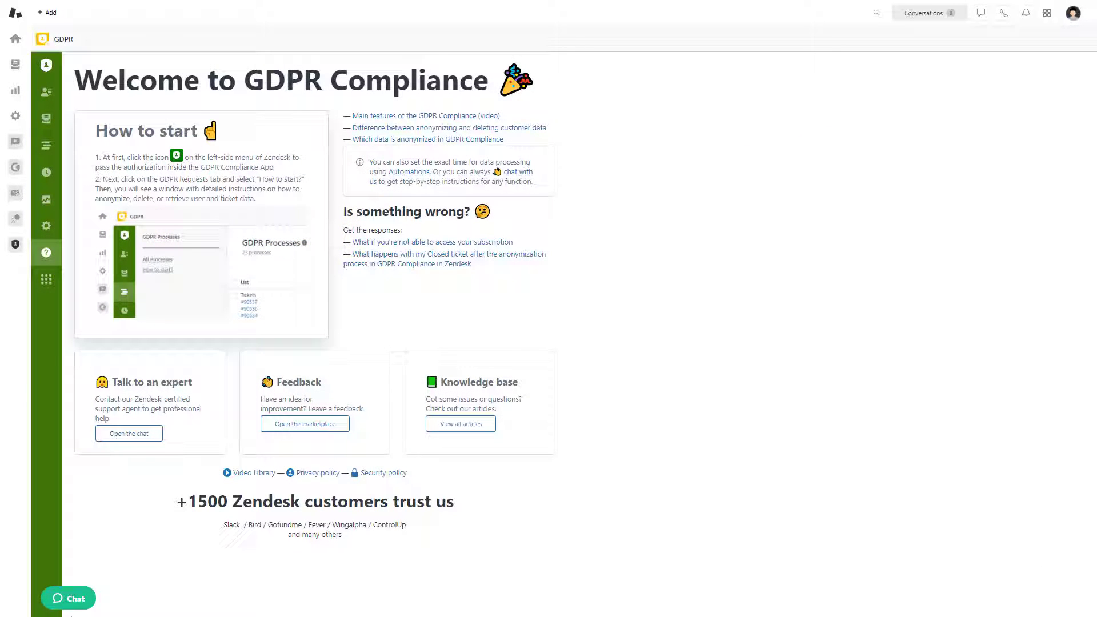
mouse_move(58, 232)
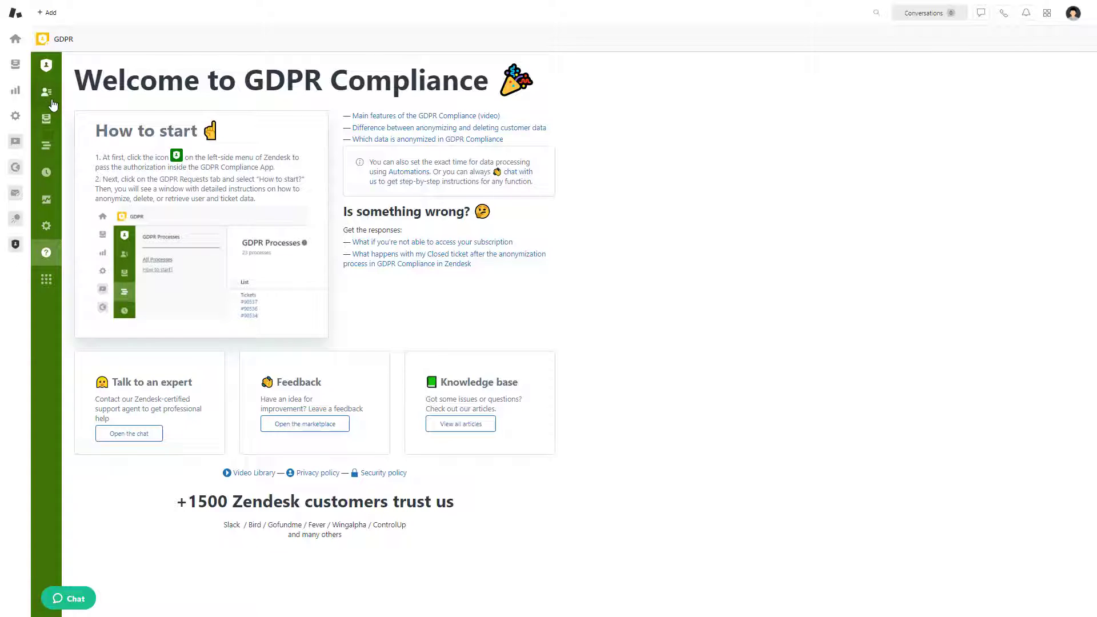
Launch and confirm a Delete Data GDPR request for the All contacts list
click(47, 91)
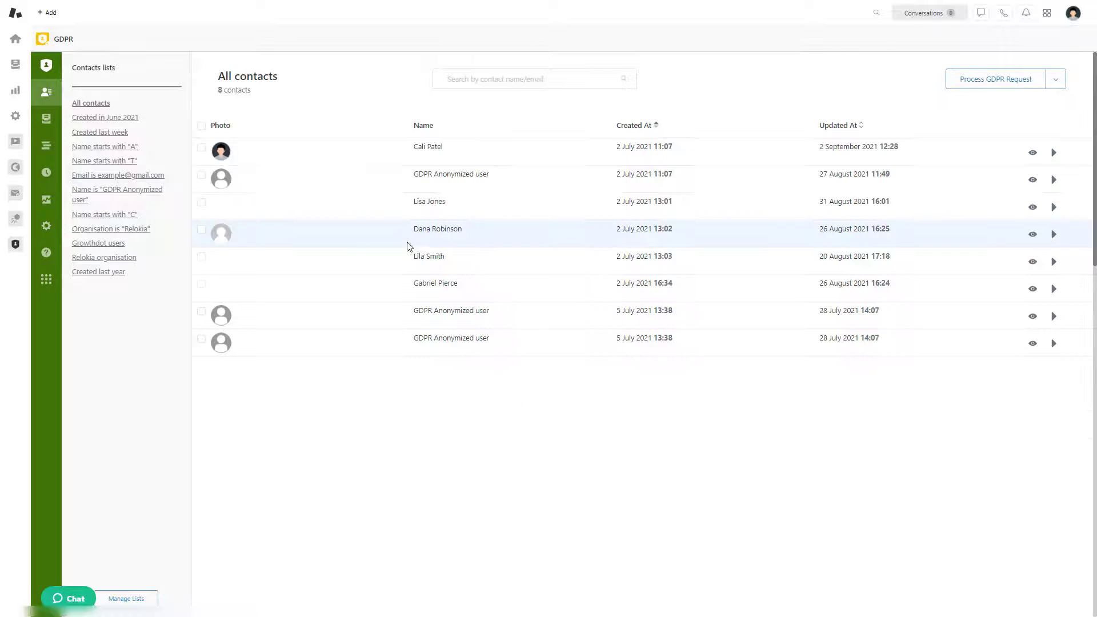
click(994, 78)
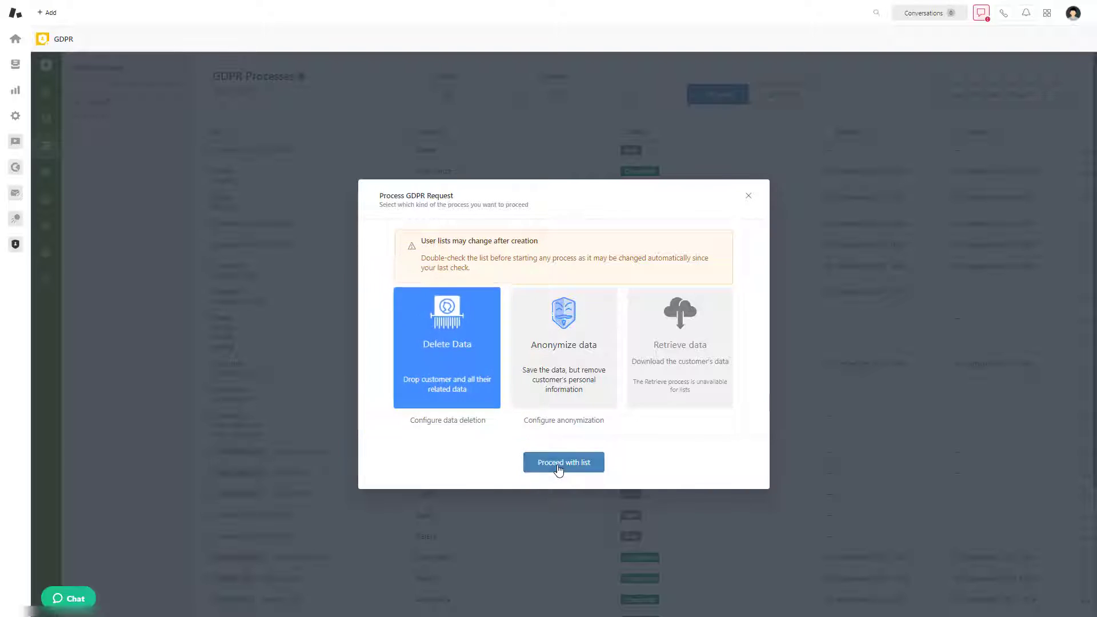
click(563, 461)
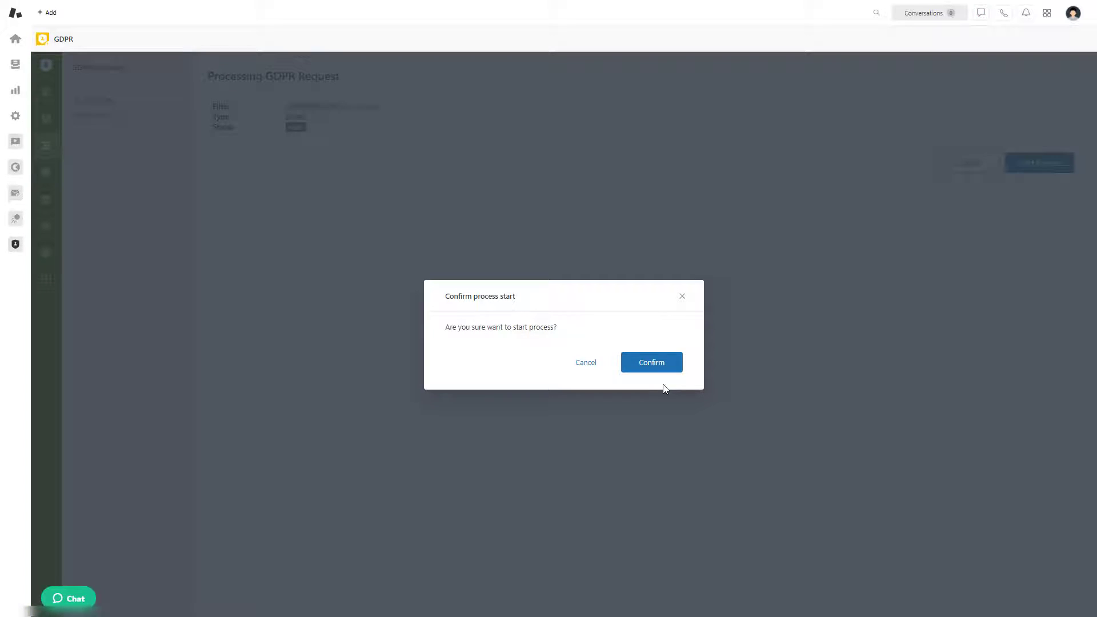
click(650, 362)
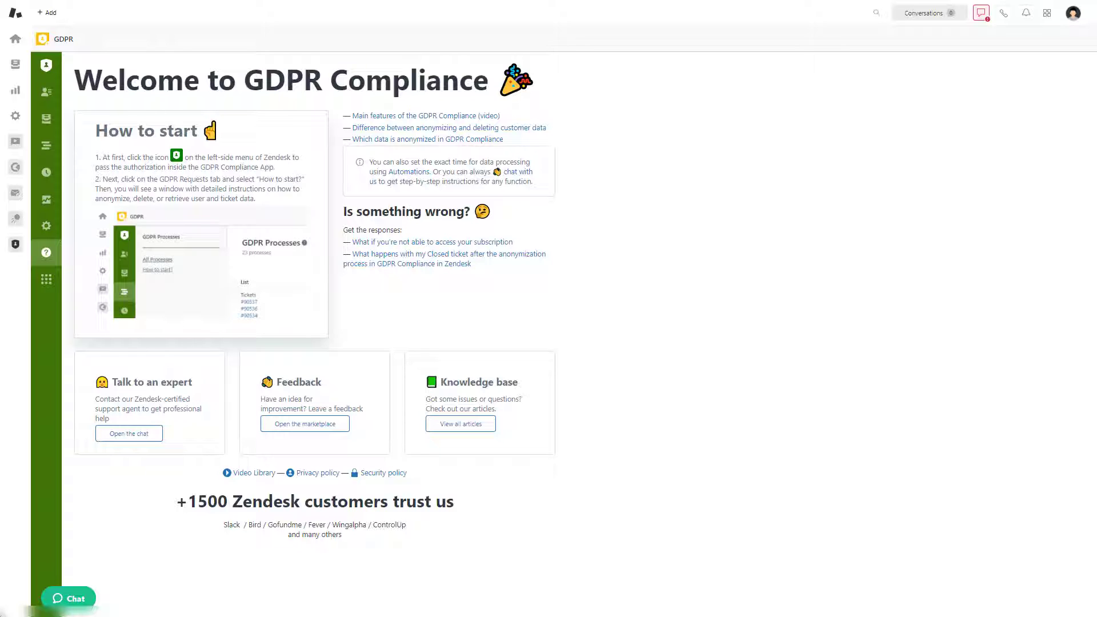
Save deletion preferences that remove Object Name, Contact and Tickets
click(47, 225)
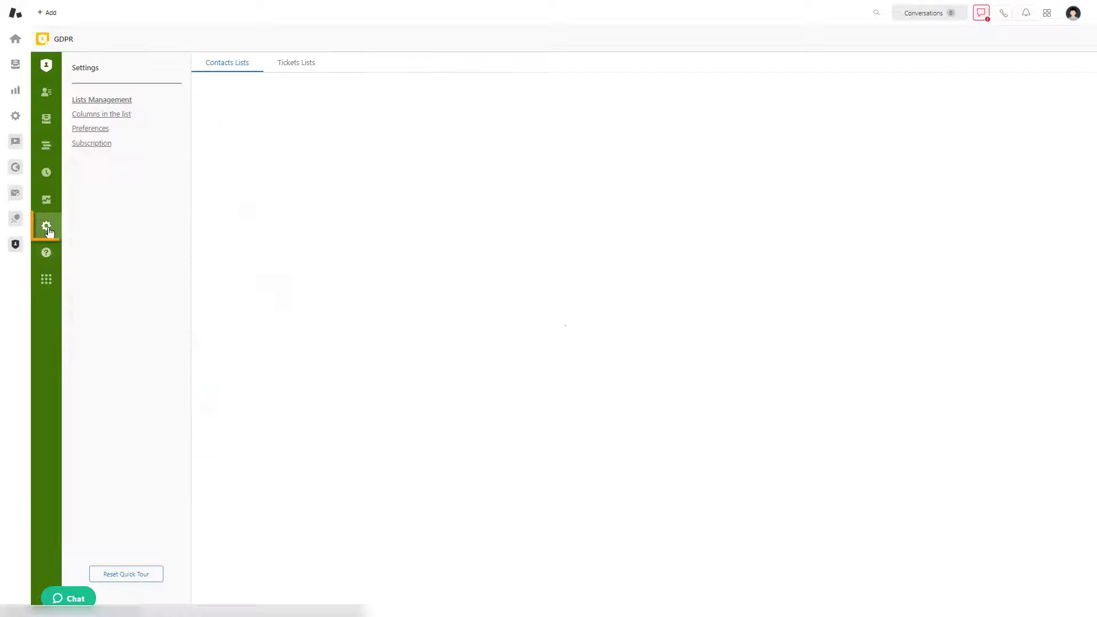
click(89, 129)
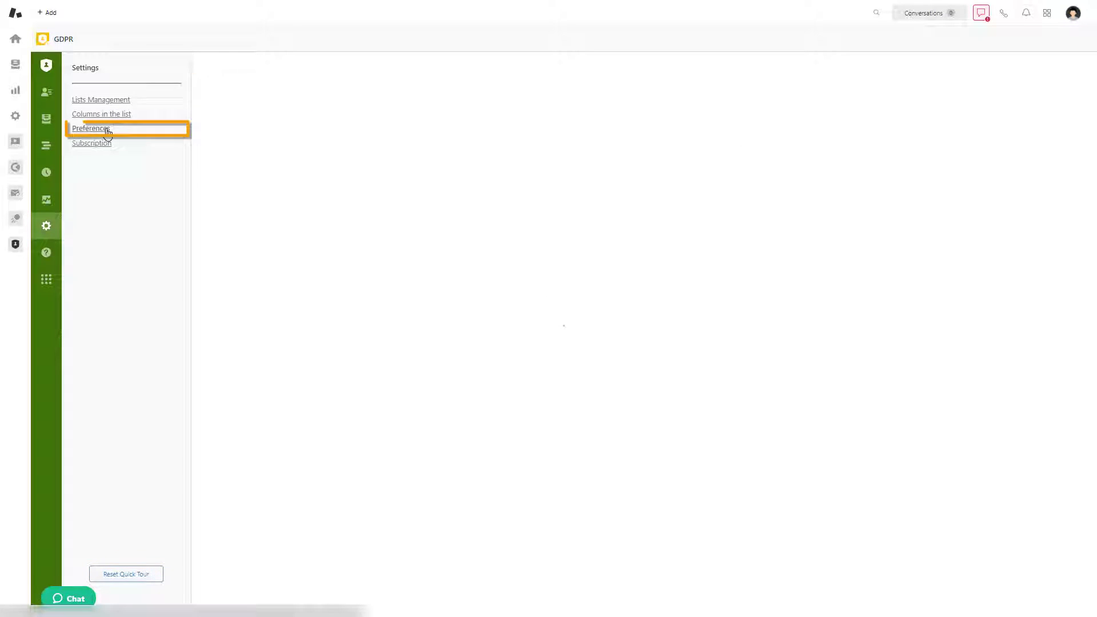
click(90, 128)
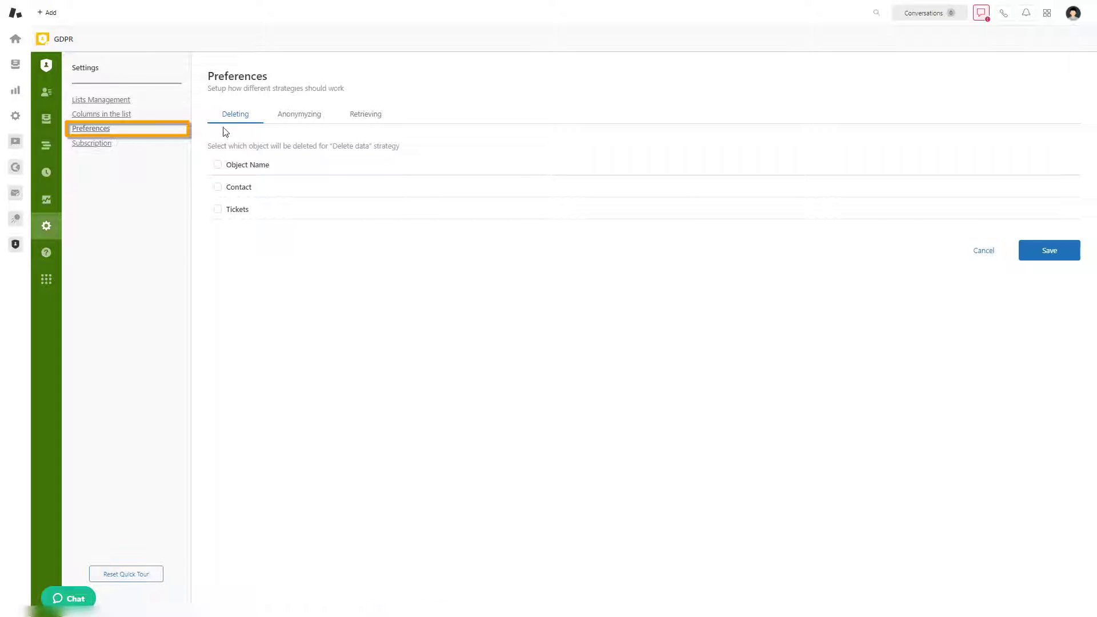
click(218, 209)
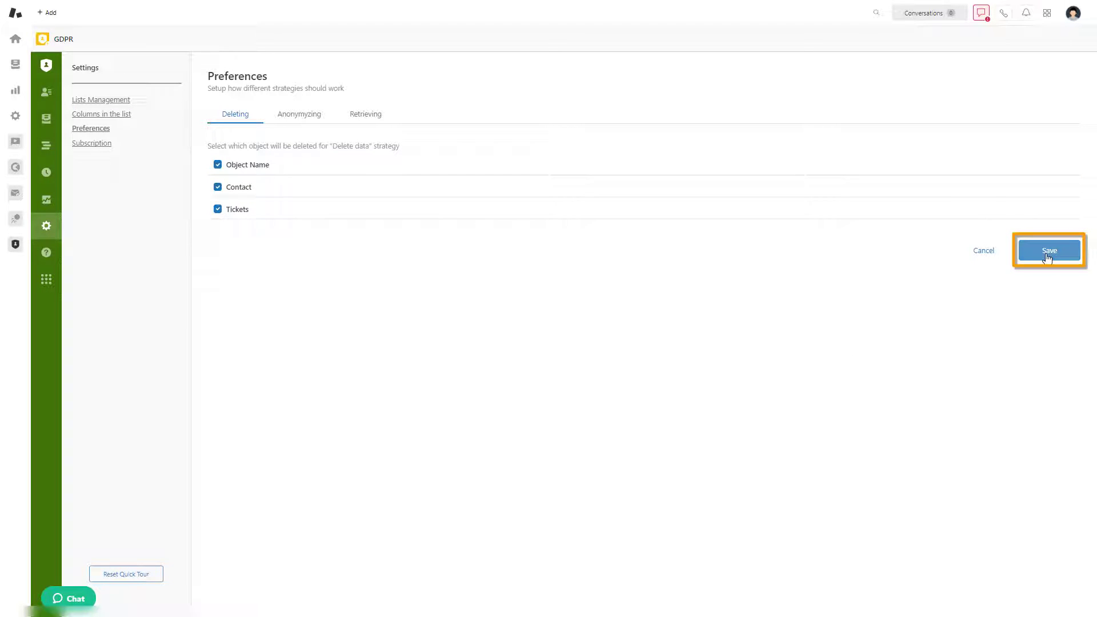
click(1048, 251)
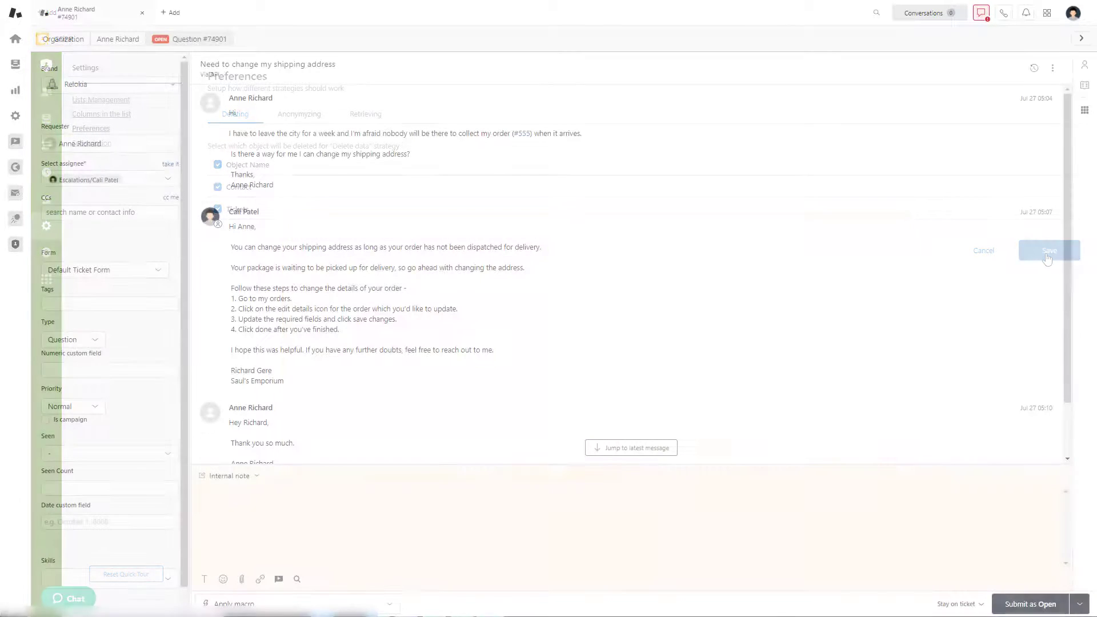
Start and confirm a Delete Data process for the shipping-address ticket's requester
click(1049, 250)
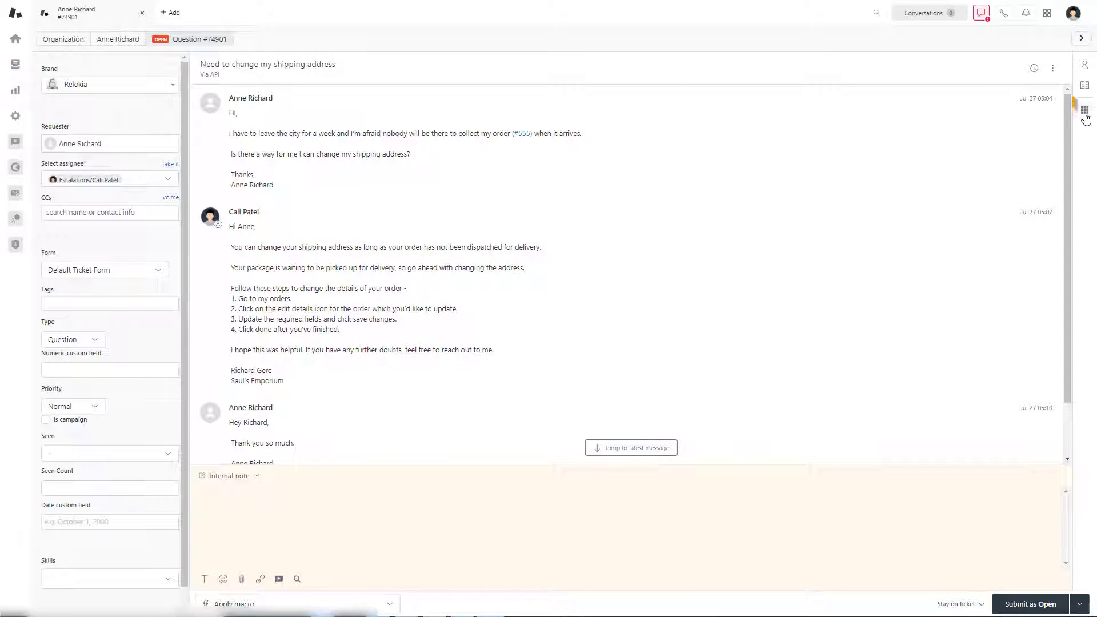
click(1085, 110)
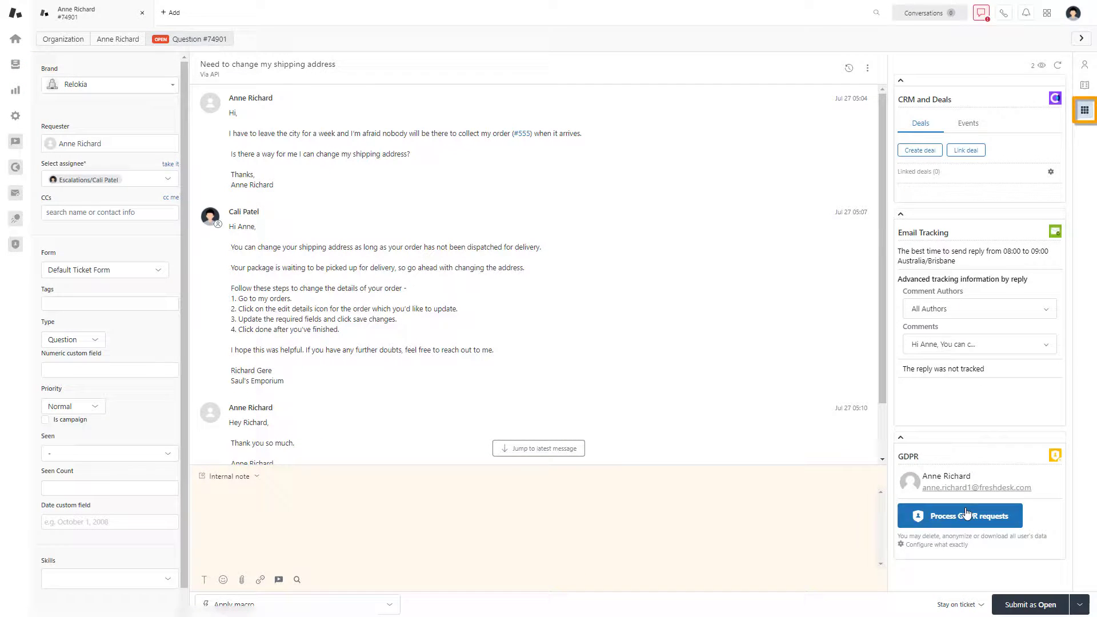
click(959, 515)
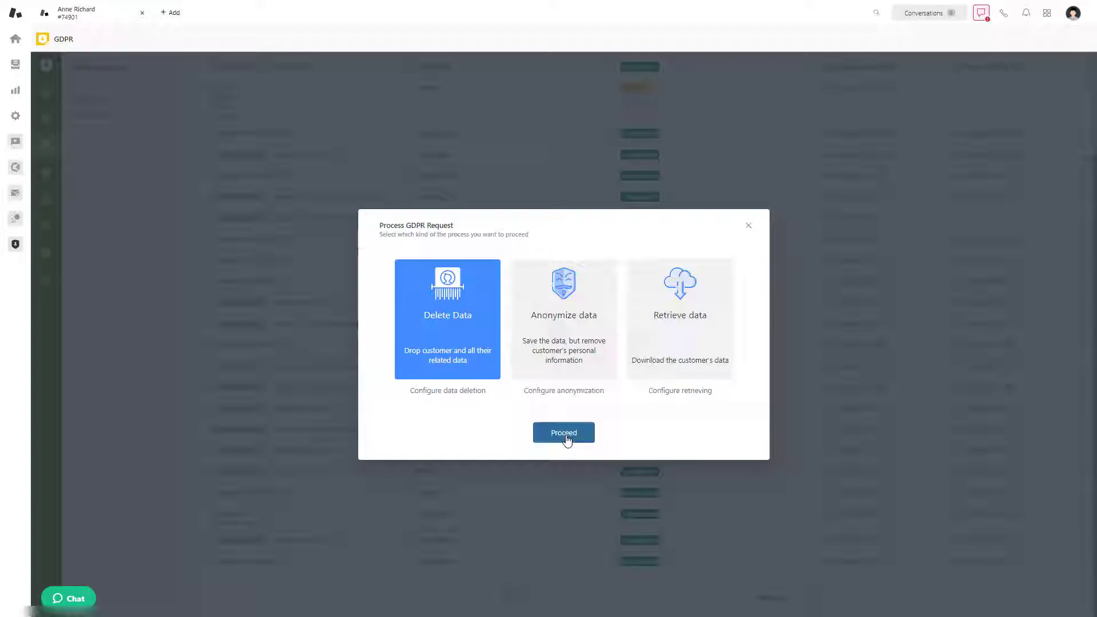
click(563, 432)
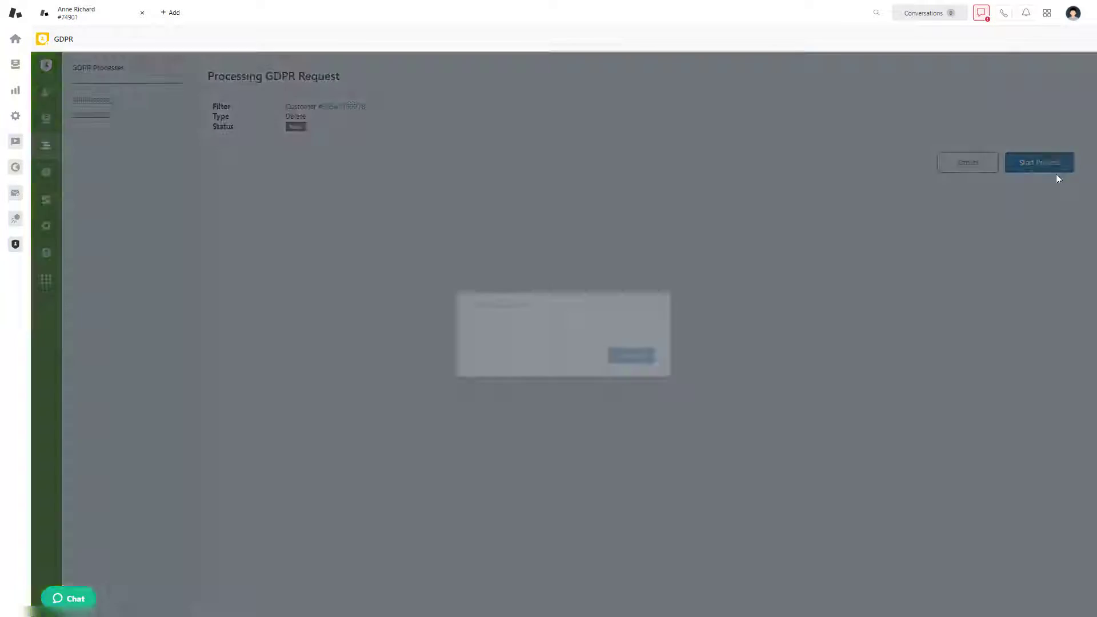
click(1038, 161)
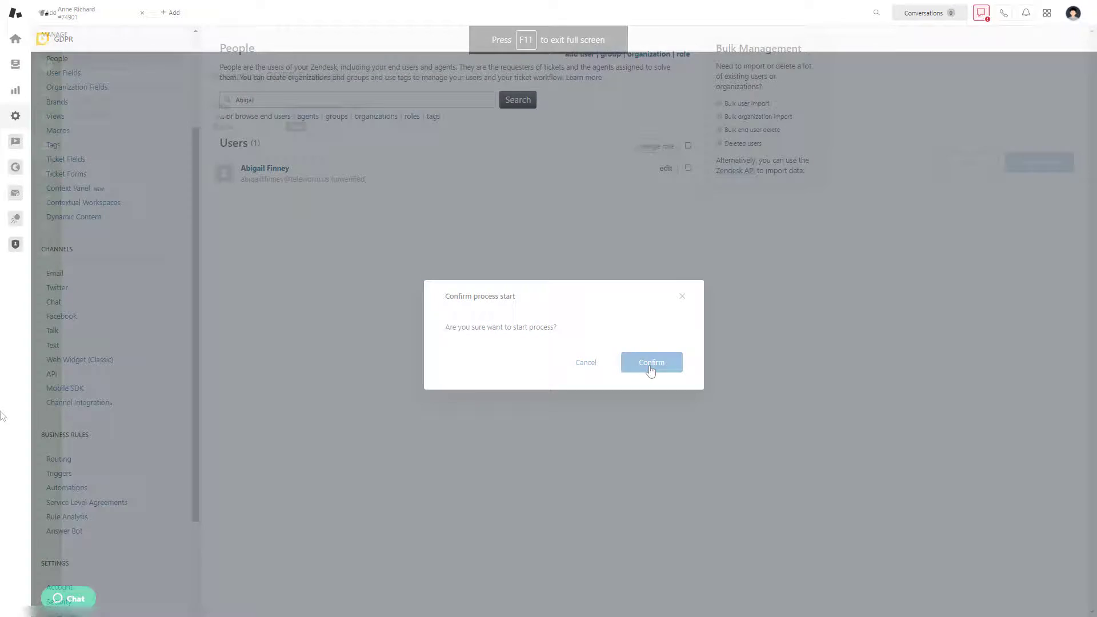
click(650, 362)
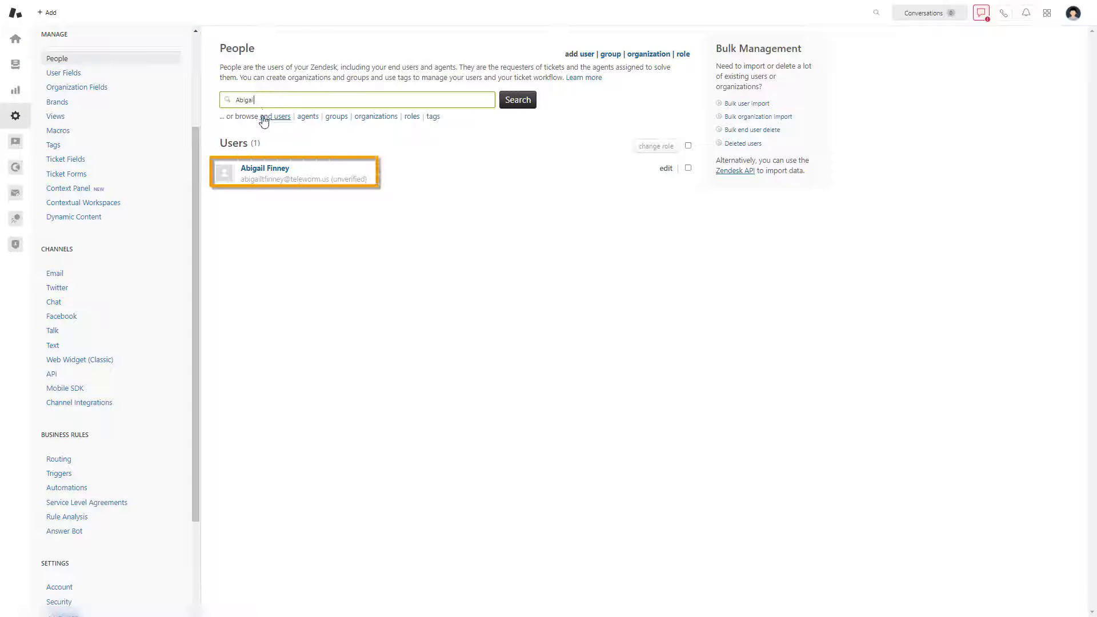
Choose Delete Data in a GDPR request from the matching end user's profile
click(264, 168)
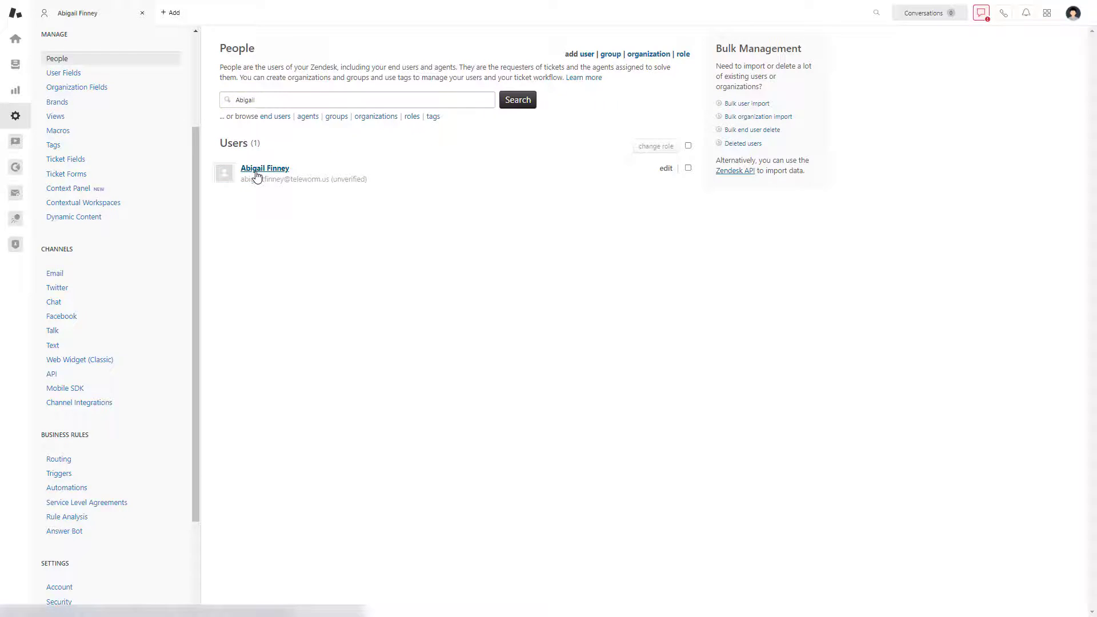
click(264, 168)
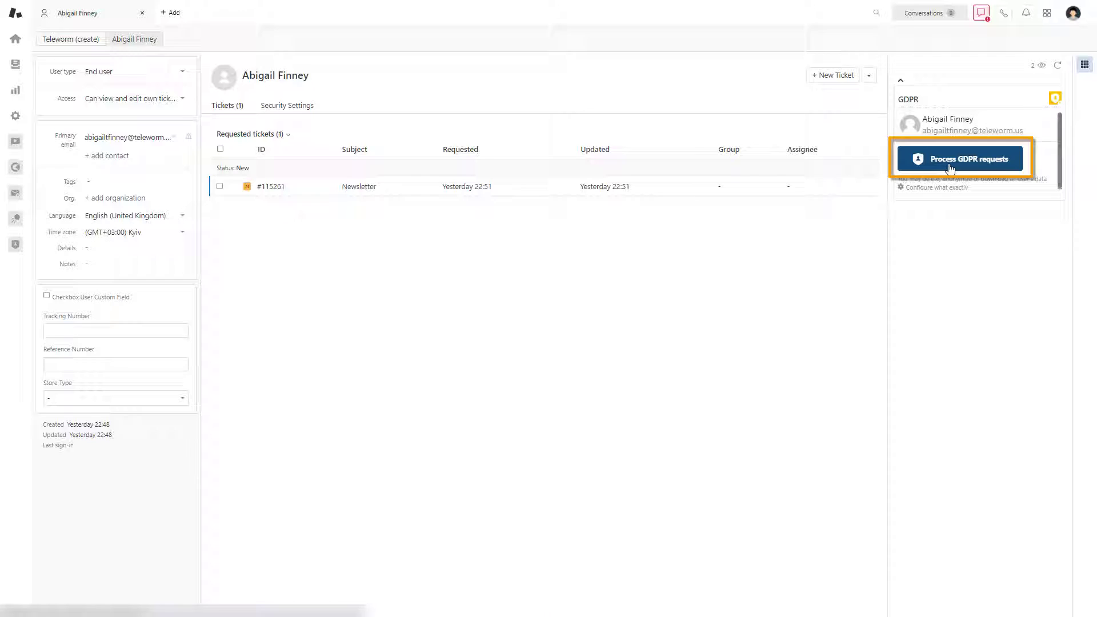
click(960, 158)
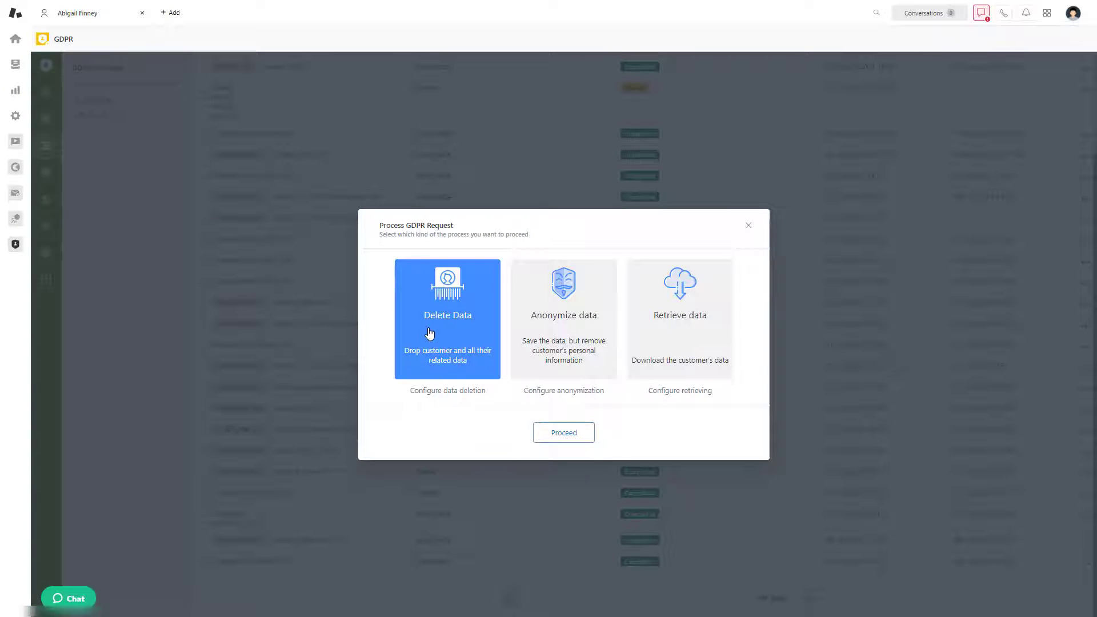
click(747, 225)
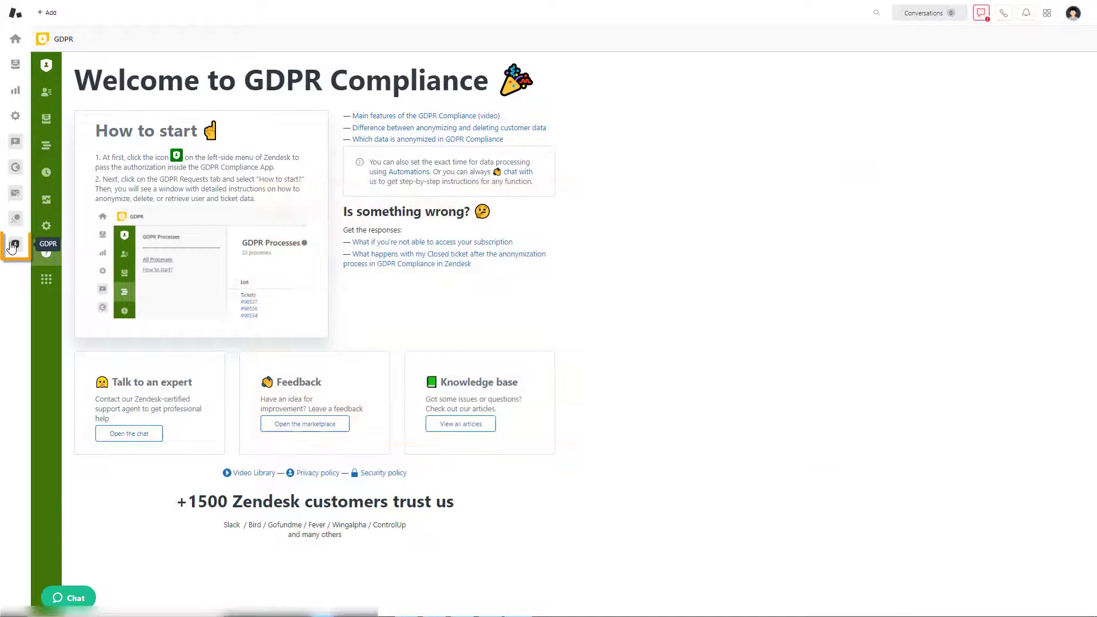
Proceed with a Delete Data GDPR request for the Growthdot users list
click(46, 93)
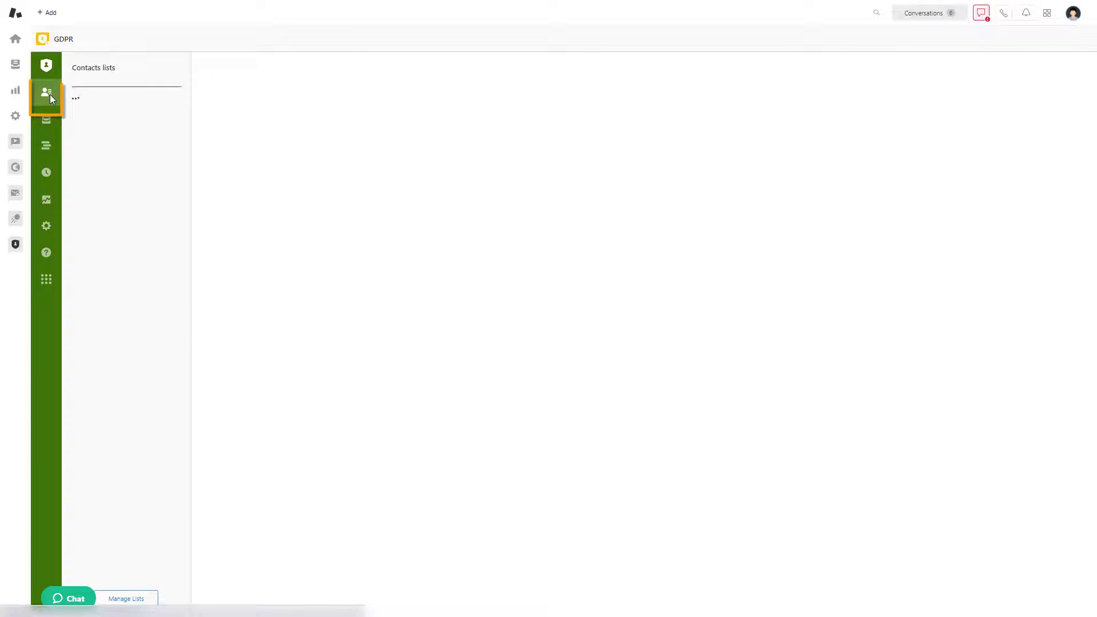
click(47, 93)
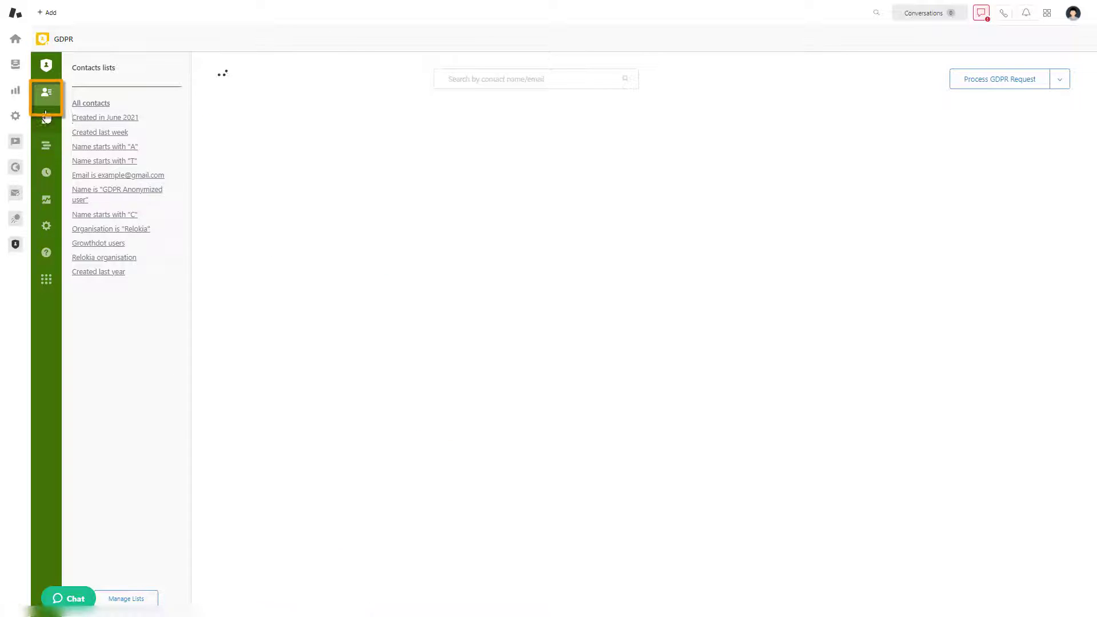
click(91, 103)
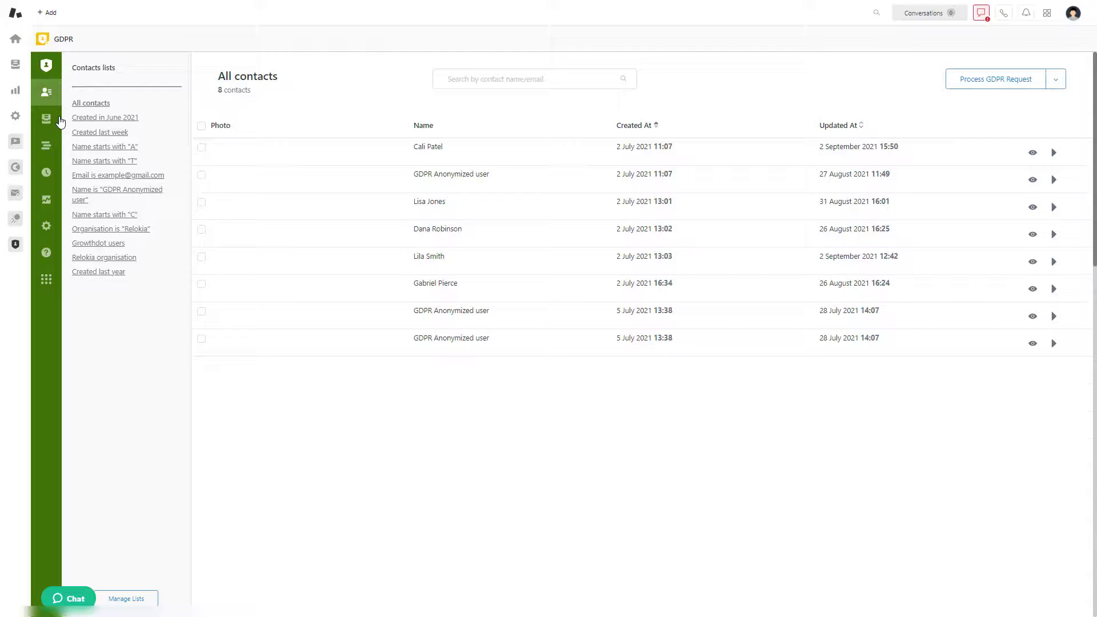
click(98, 243)
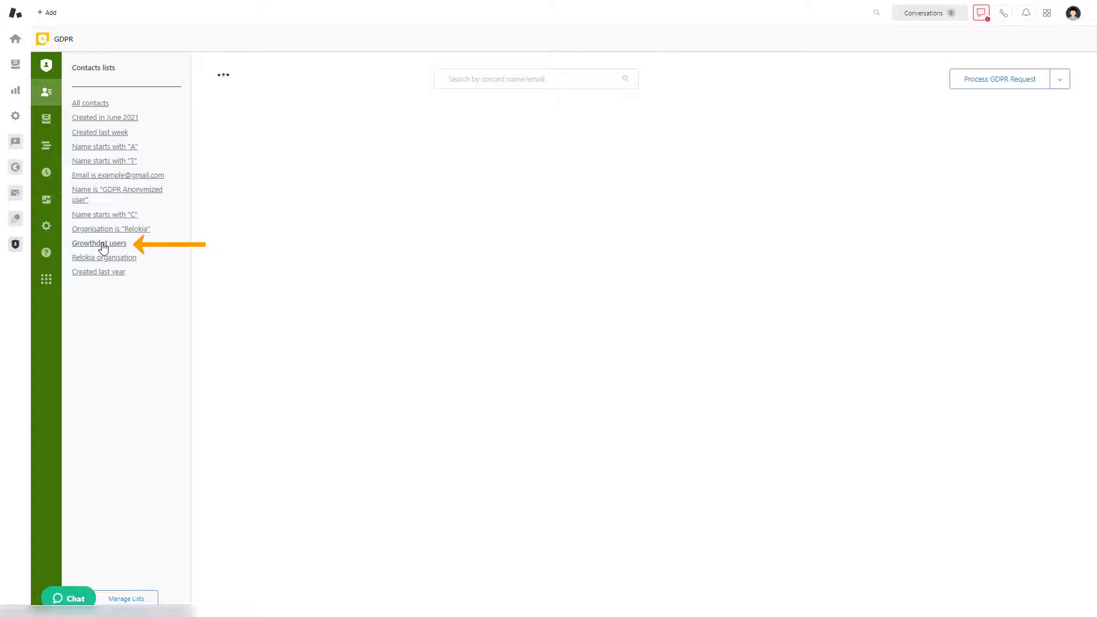
click(99, 242)
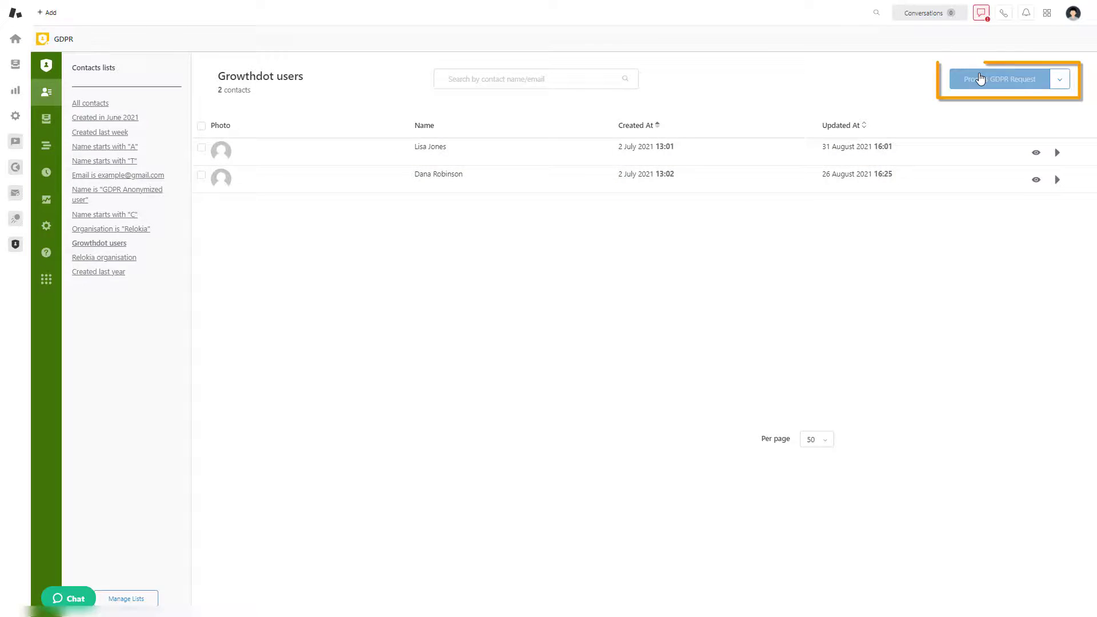
click(999, 78)
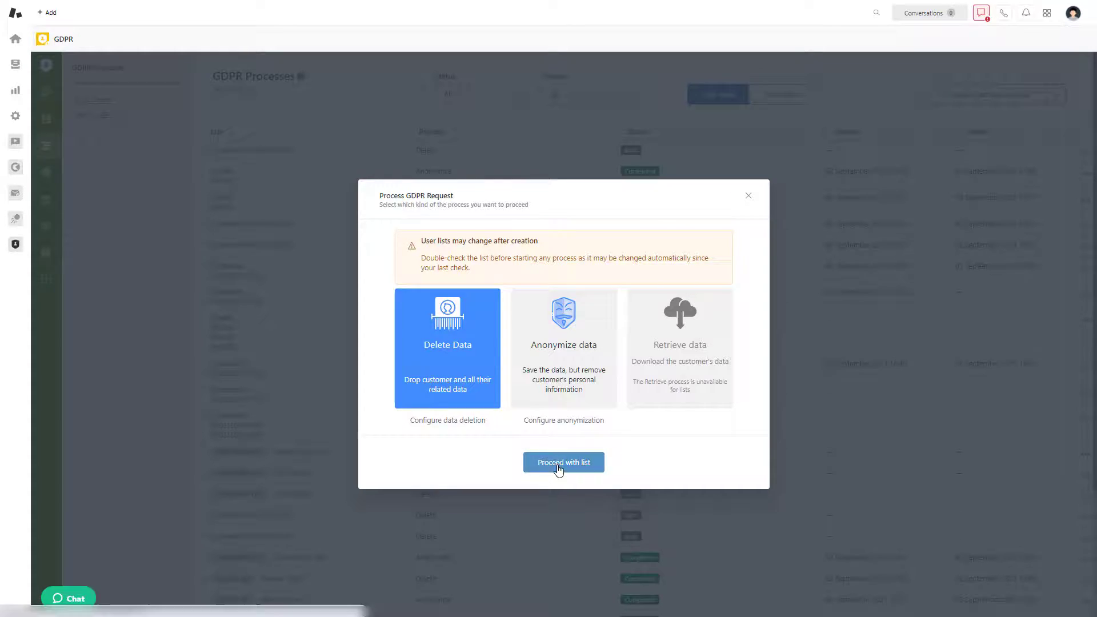
click(564, 461)
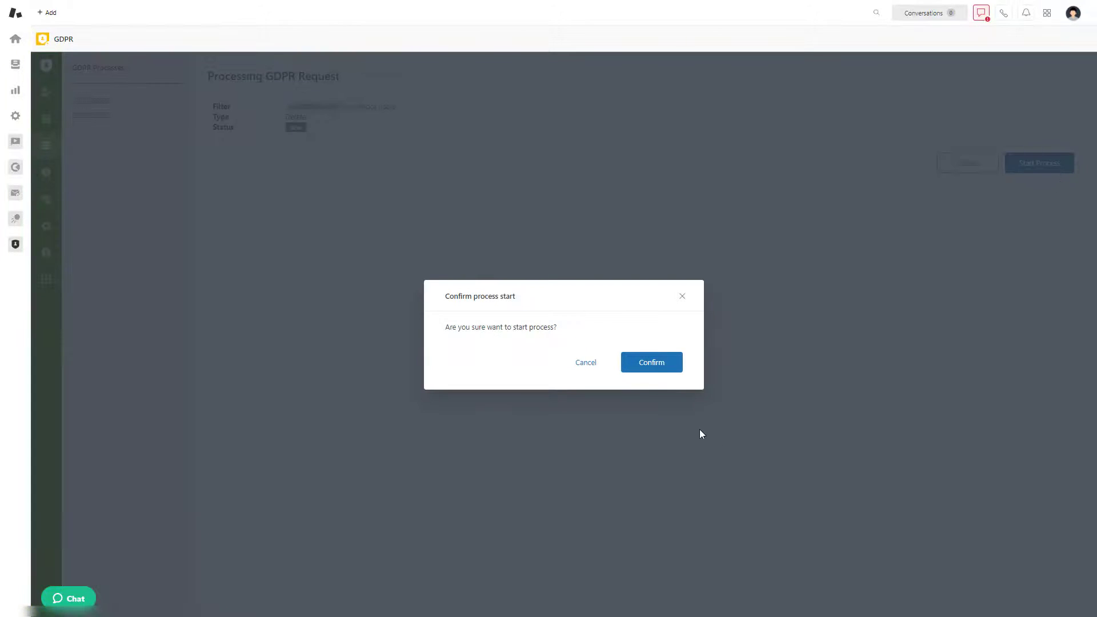
click(650, 361)
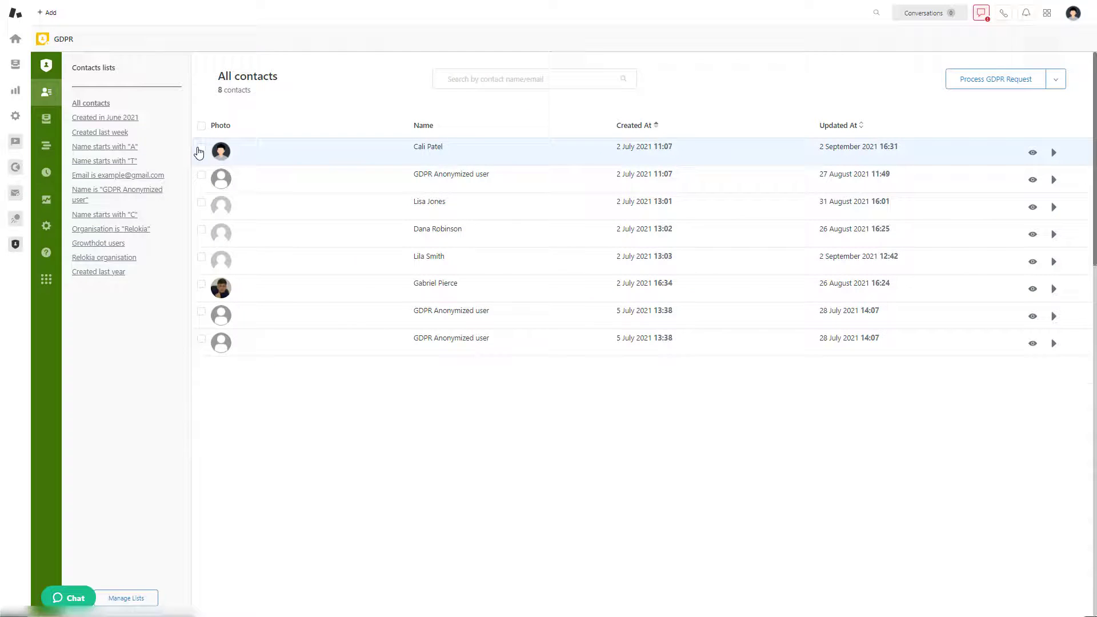
click(201, 206)
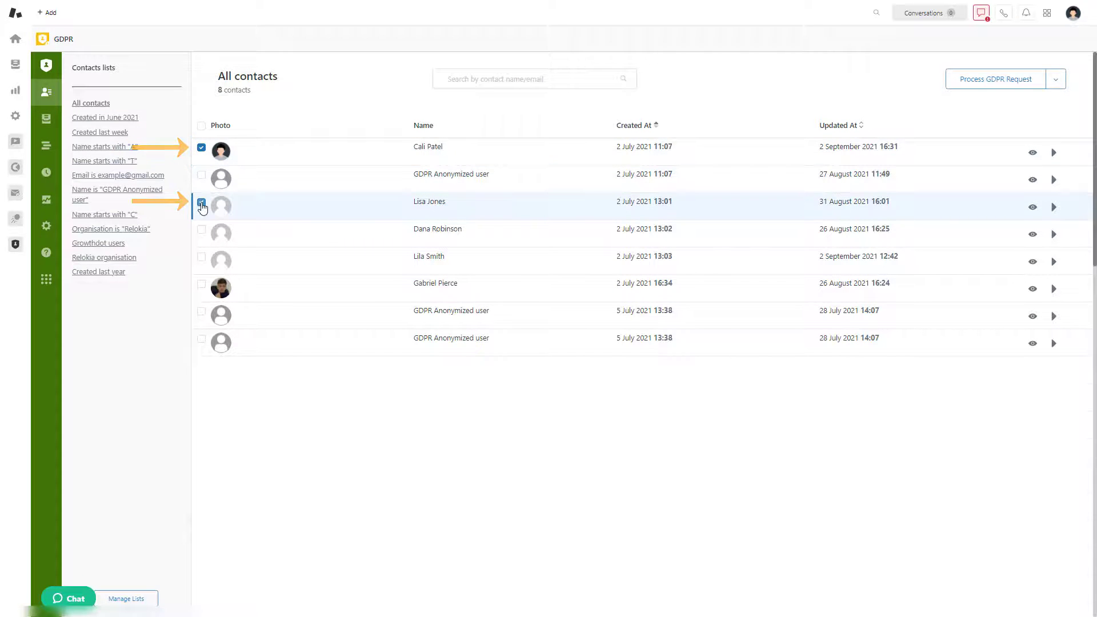
click(991, 79)
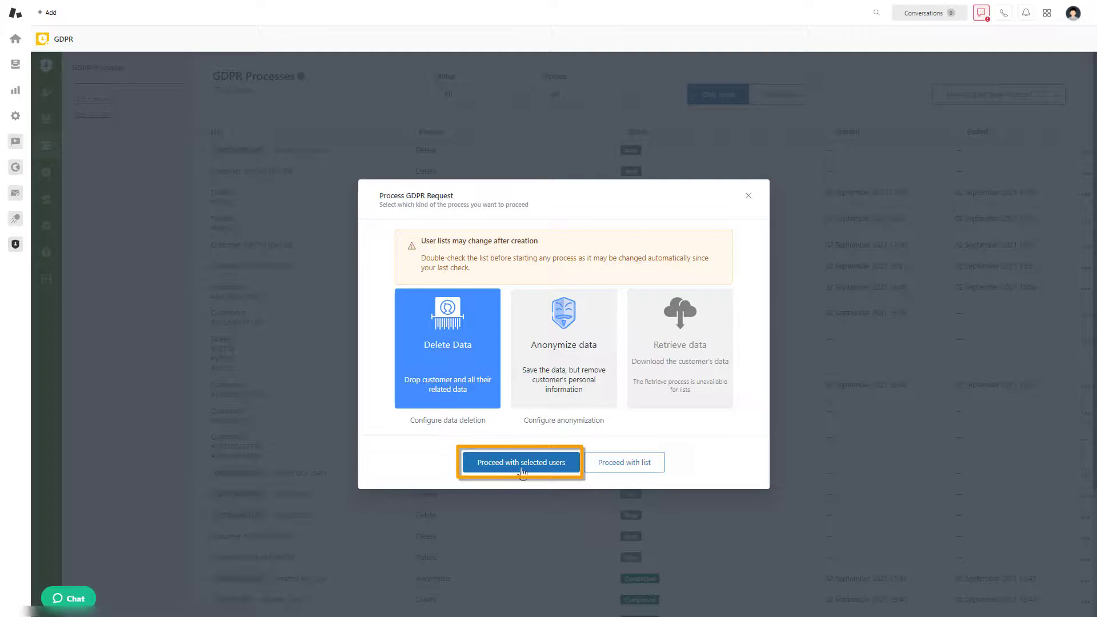
click(520, 461)
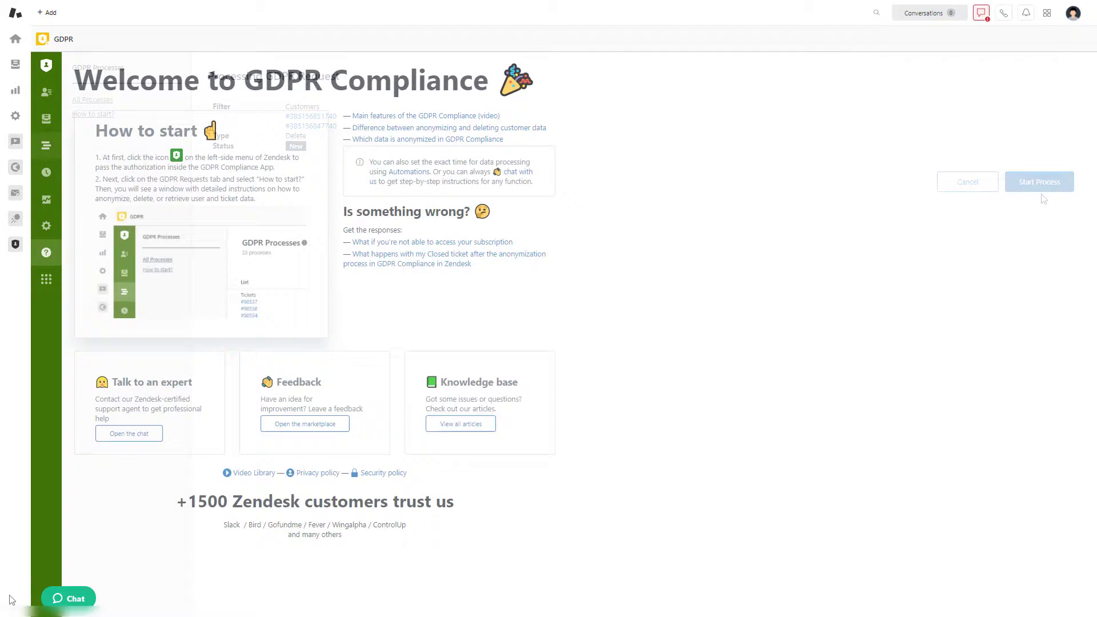
click(46, 121)
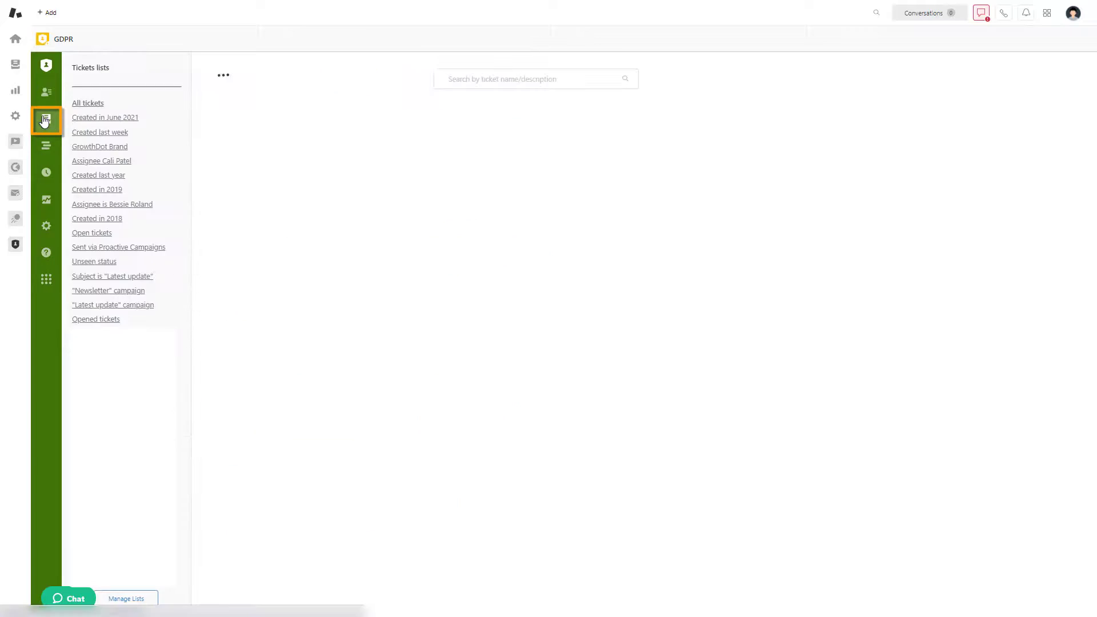
click(46, 121)
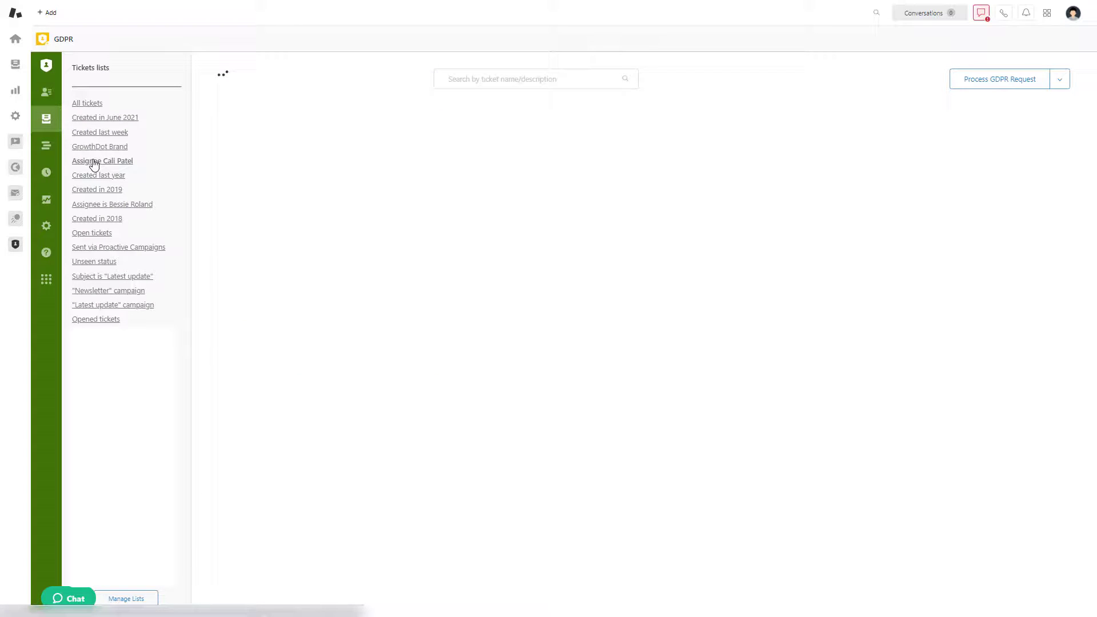
click(103, 160)
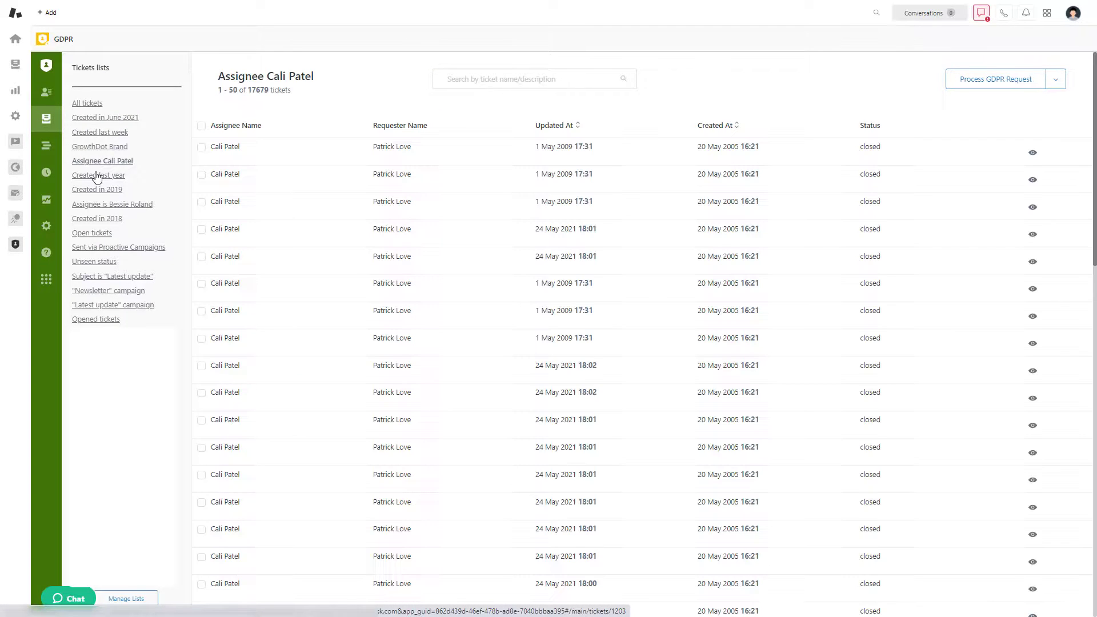
click(202, 147)
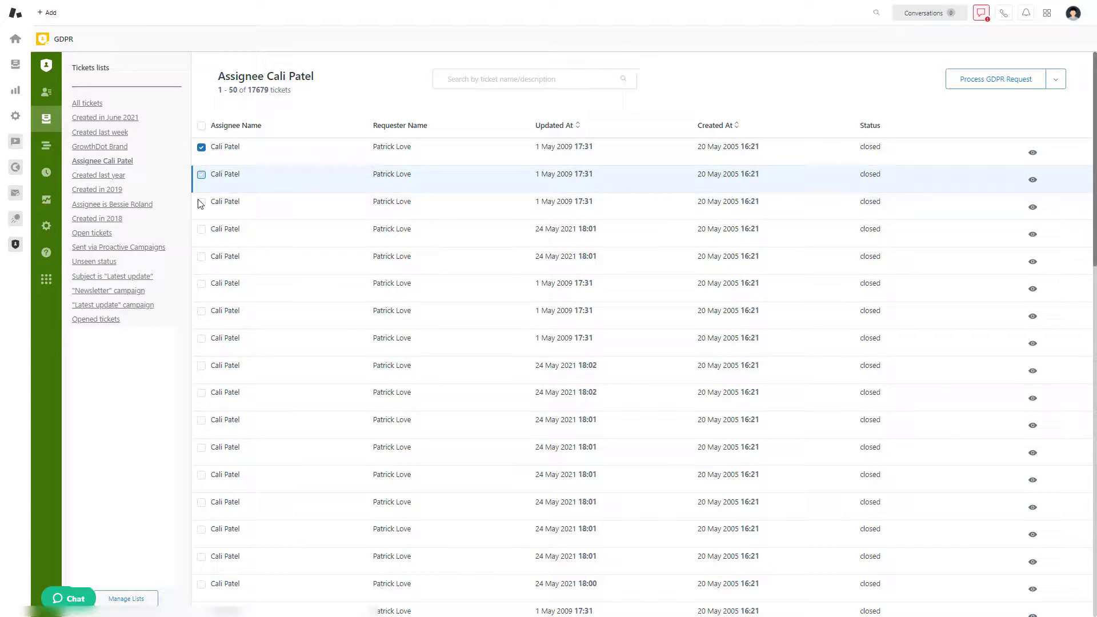
click(993, 78)
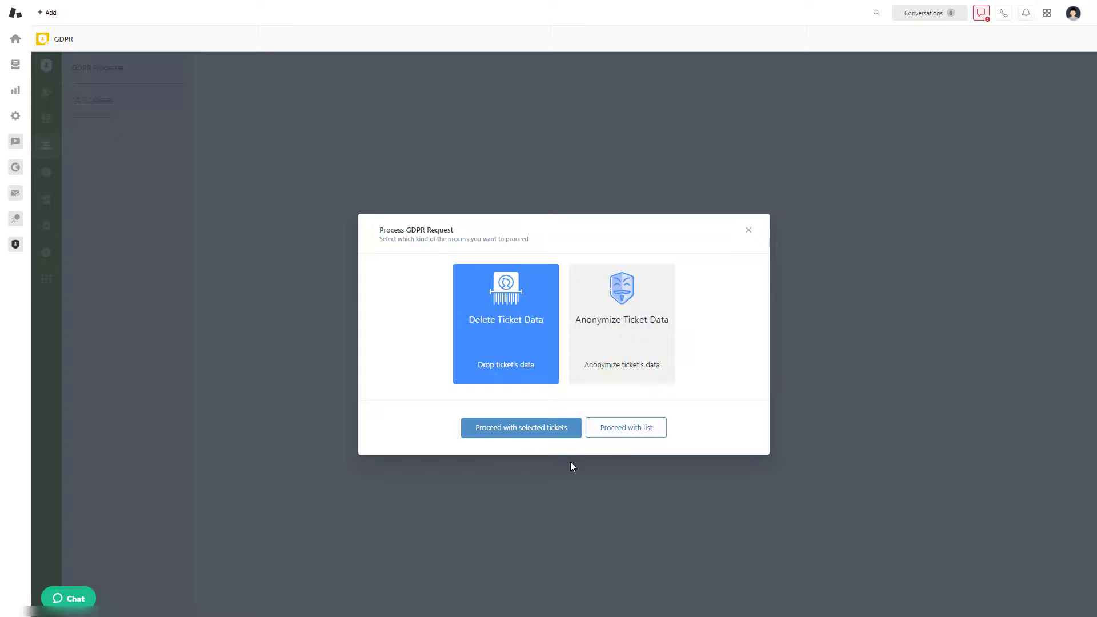
click(520, 427)
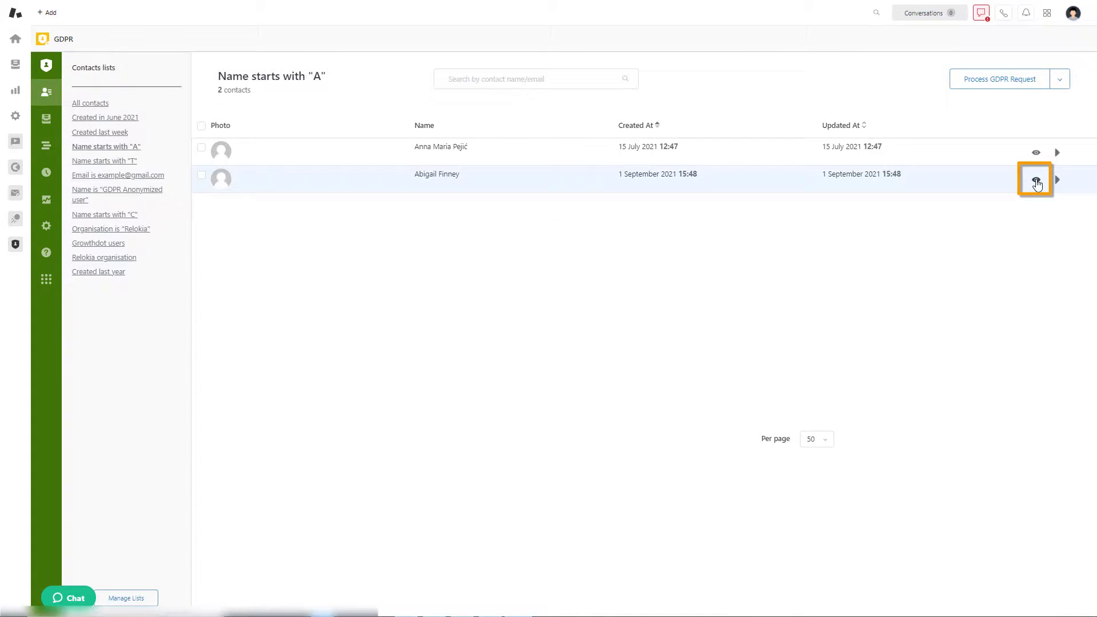
click(1035, 178)
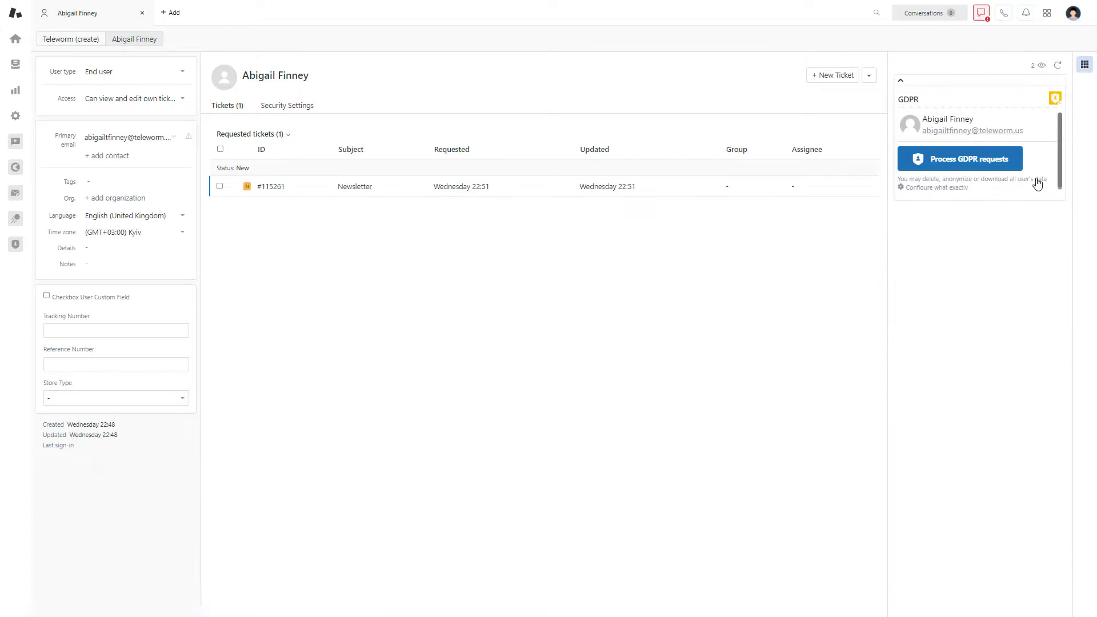
click(960, 158)
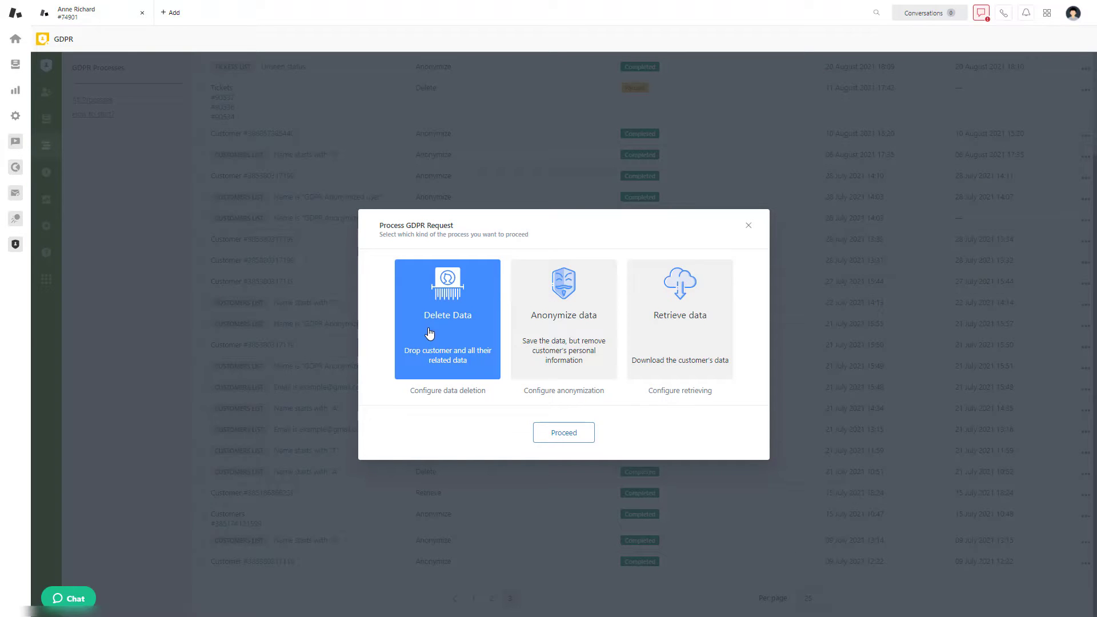
click(563, 432)
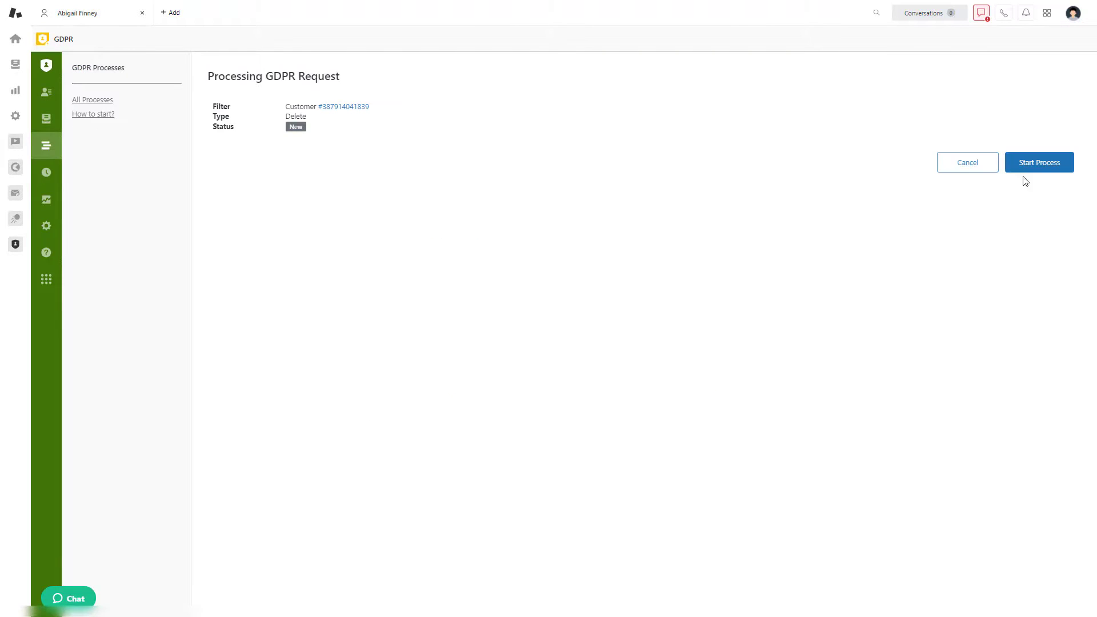
click(1039, 162)
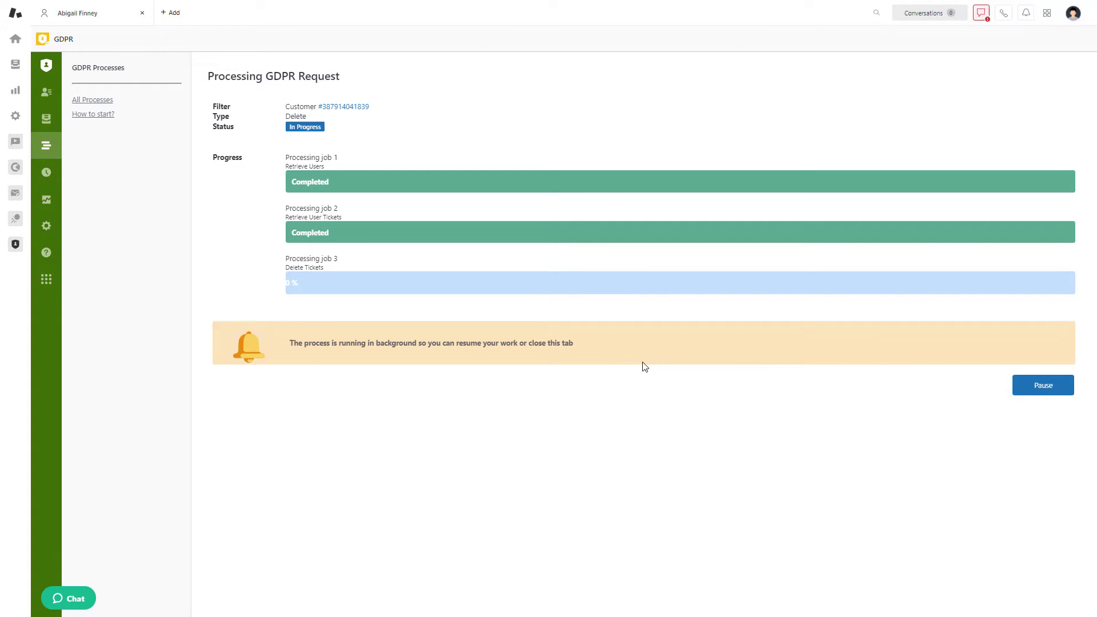